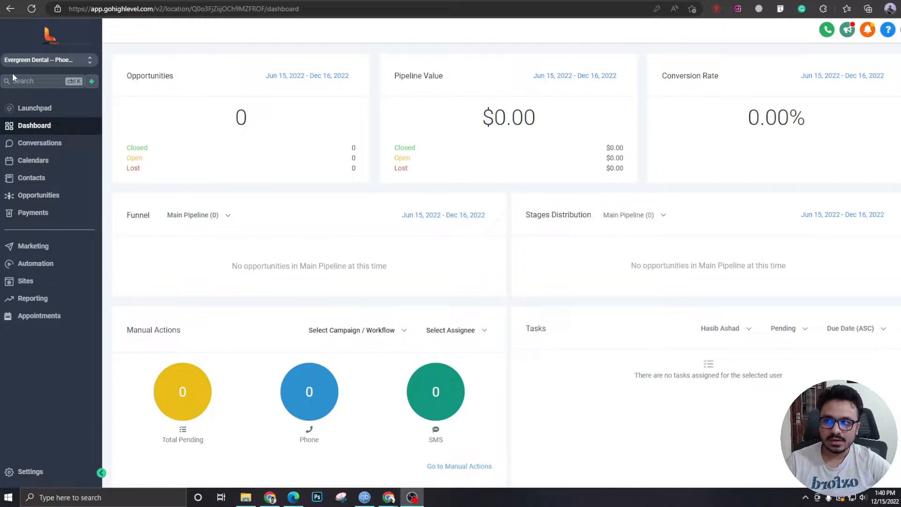
mouse_move(32, 177)
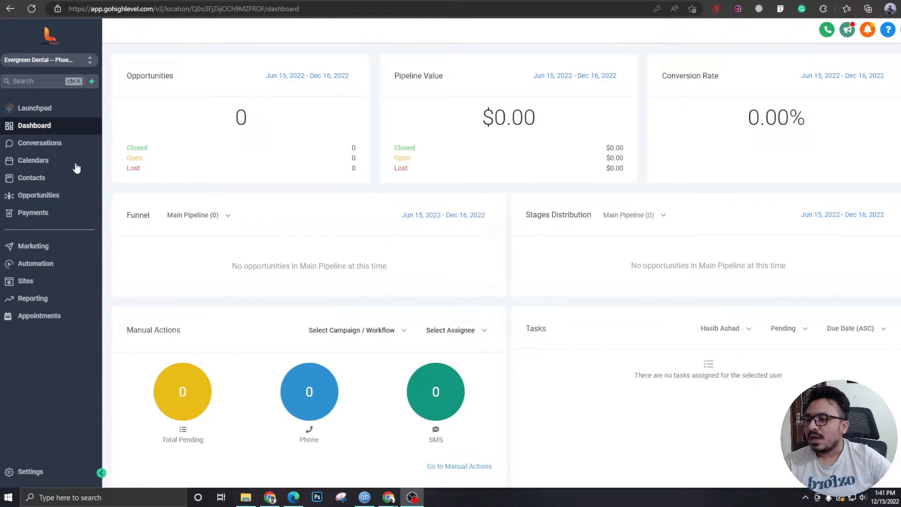
Go to Evergreen Dental's Contacts list and start the Import Contacts dialog
left_click(31, 178)
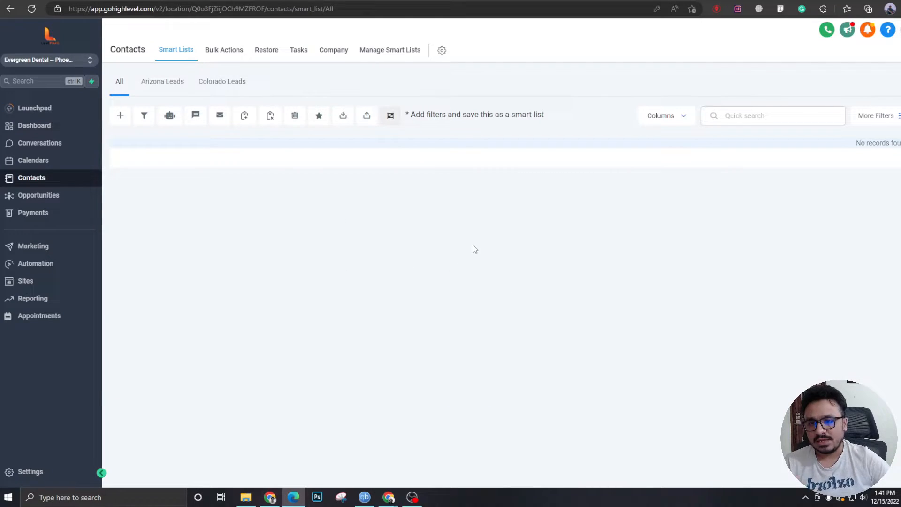
mouse_move(367, 116)
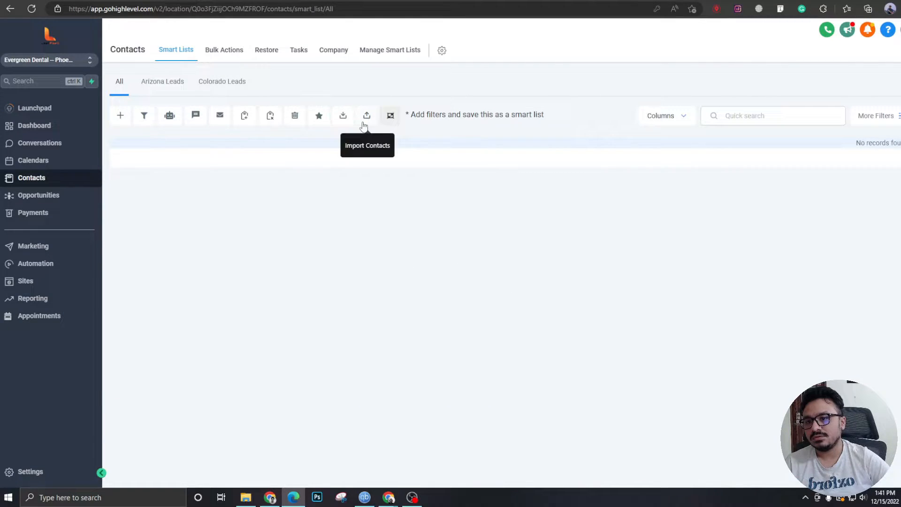
left_click(367, 115)
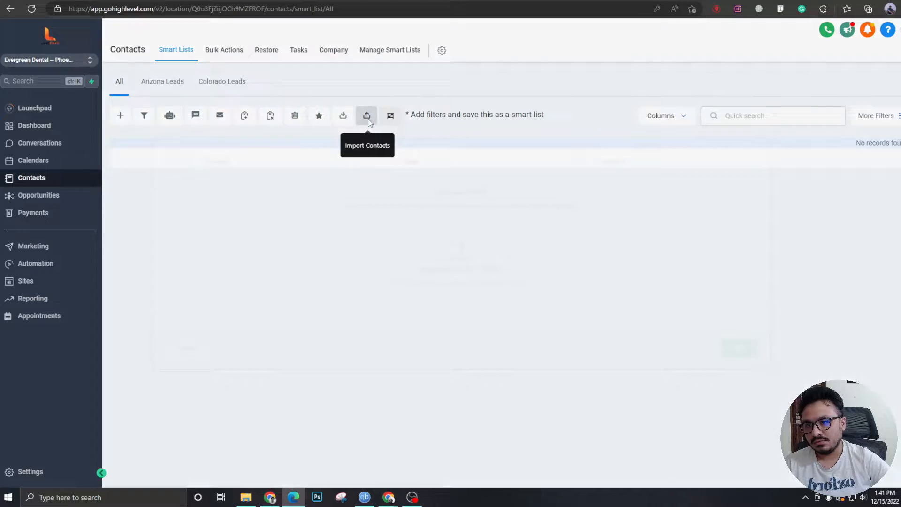
Upload bulk_import.csv as the contacts file and continue to column mapping
left_click(367, 115)
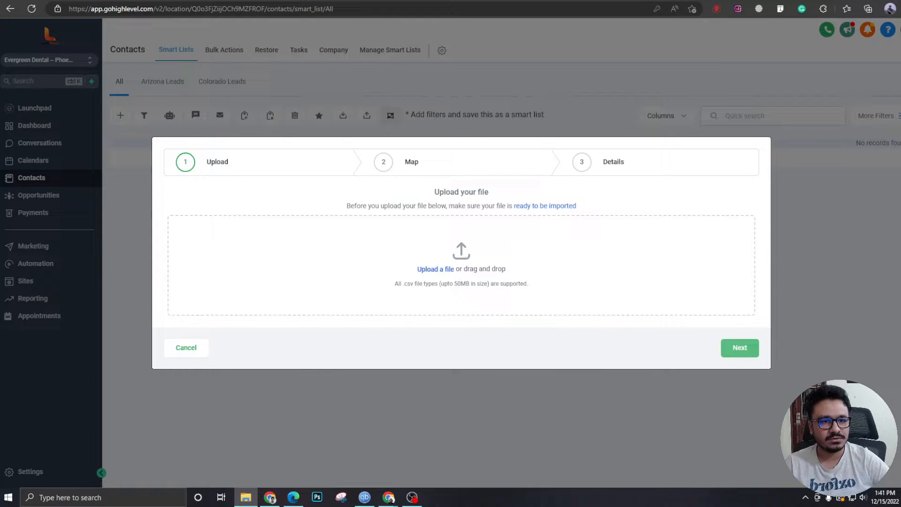
left_click(435, 269)
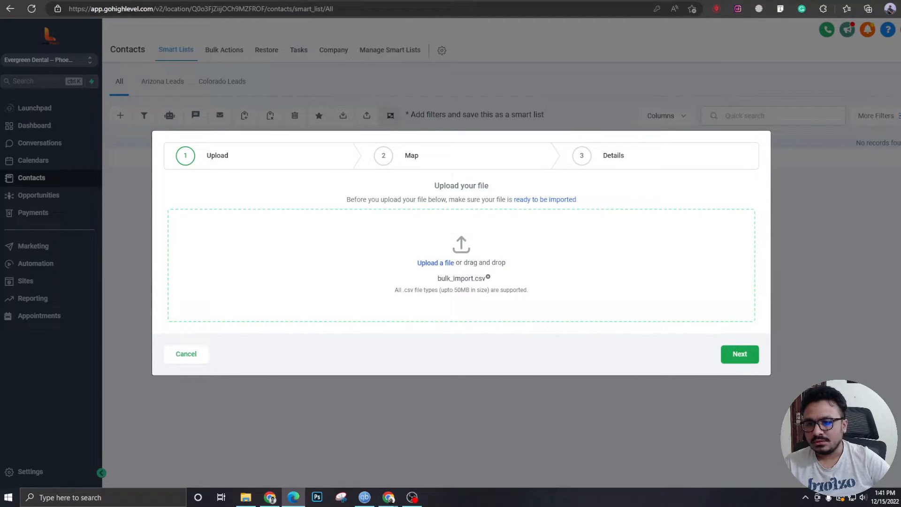
mouse_move(618, 275)
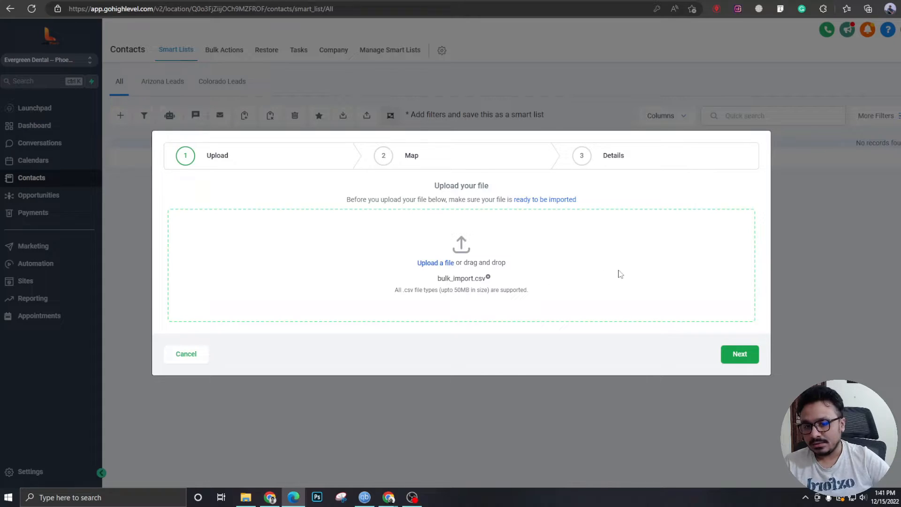
left_click(740, 354)
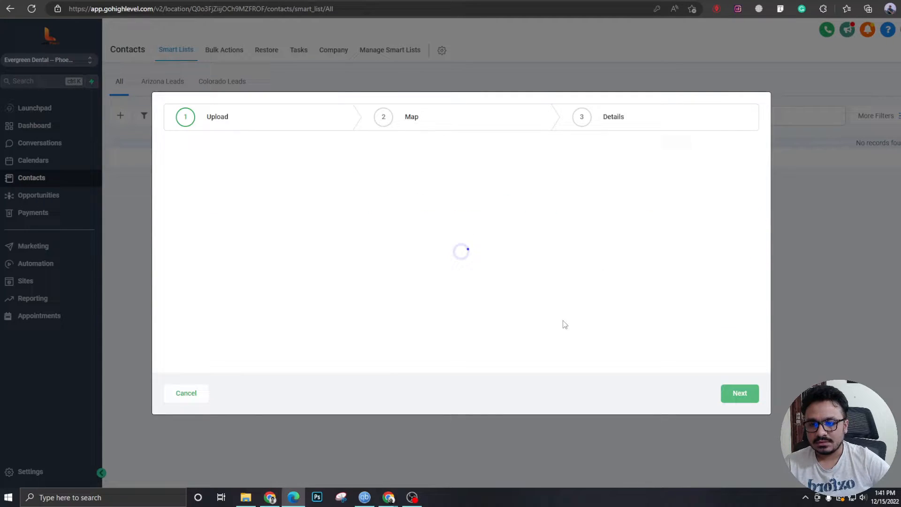
mouse_move(404, 236)
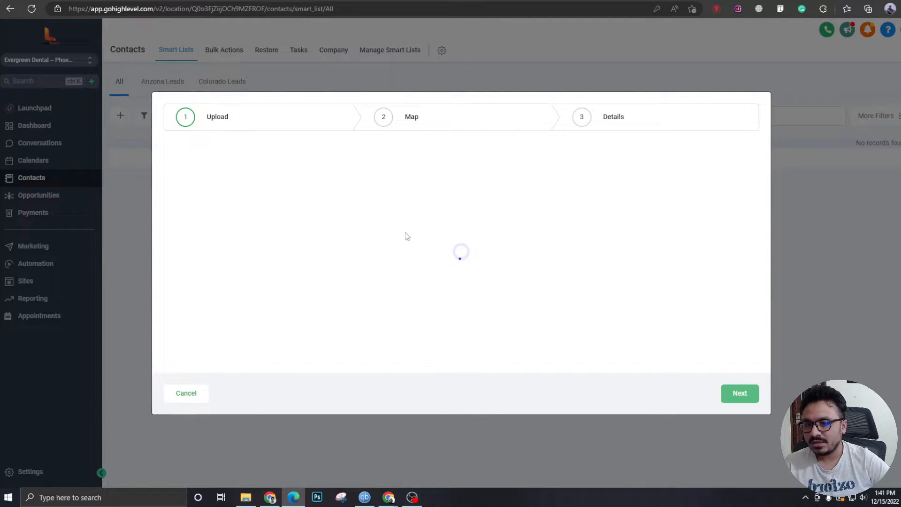
mouse_move(353, 230)
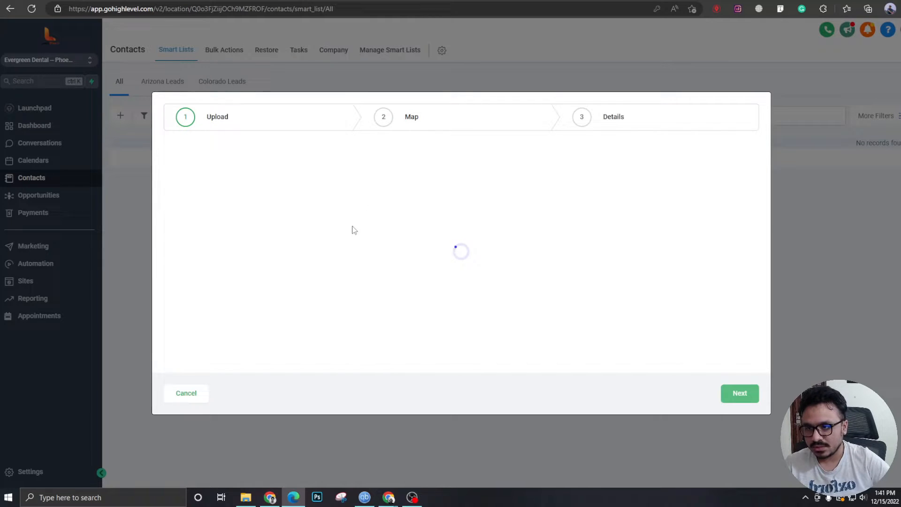
Review the auto-matched file headers against contact fields, leaving 23 columns unmatched
left_click(739, 394)
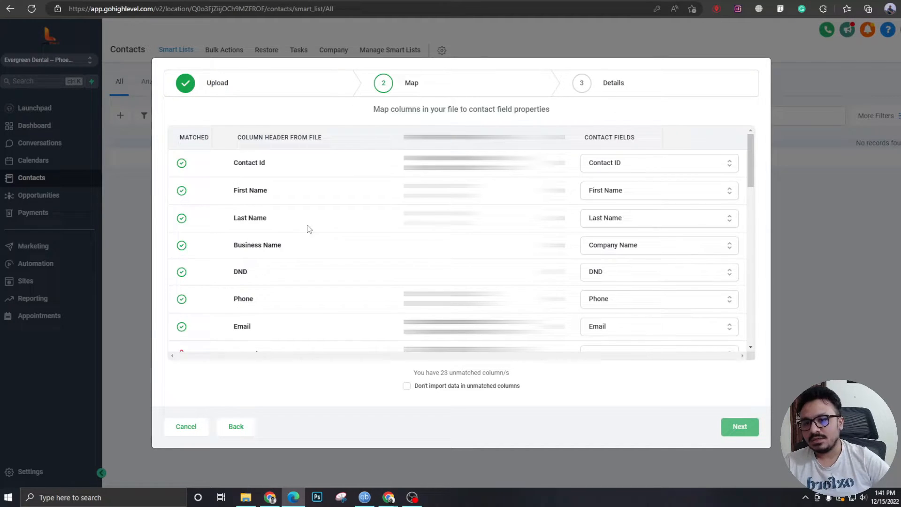
mouse_move(344, 291)
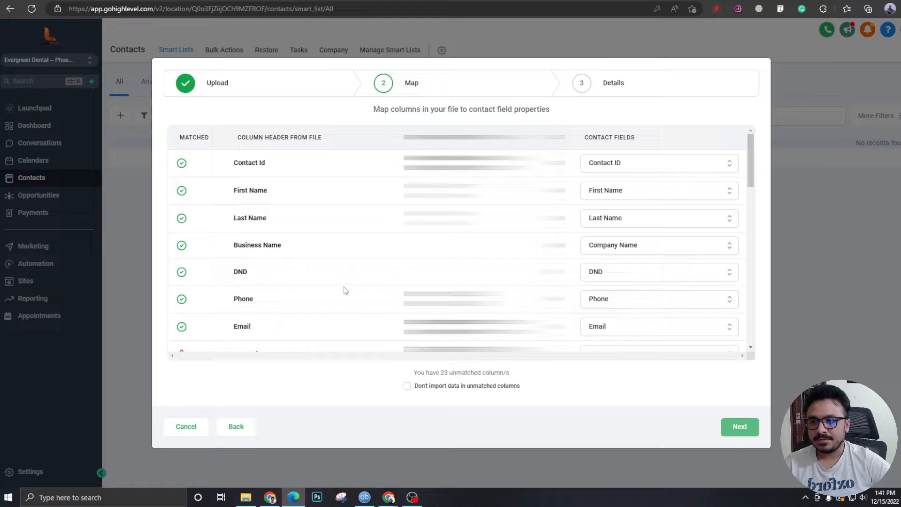
mouse_move(352, 300)
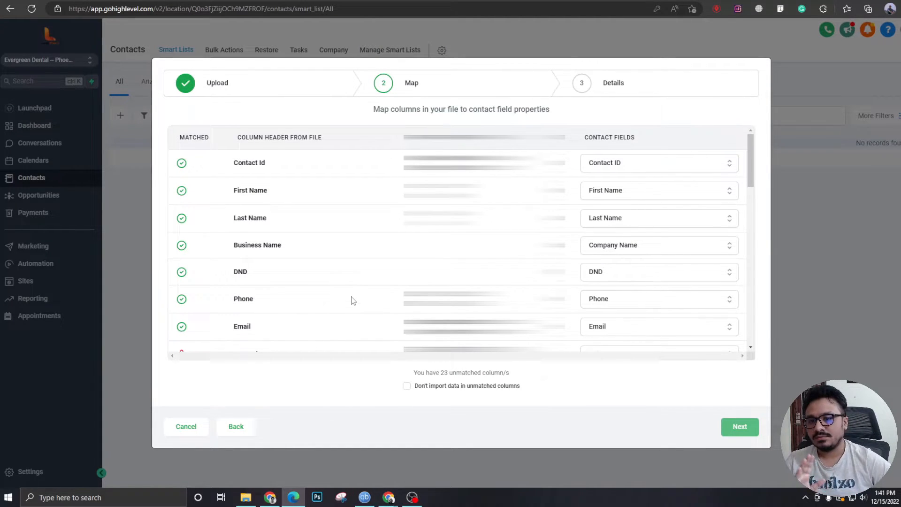
scroll("down", 3)
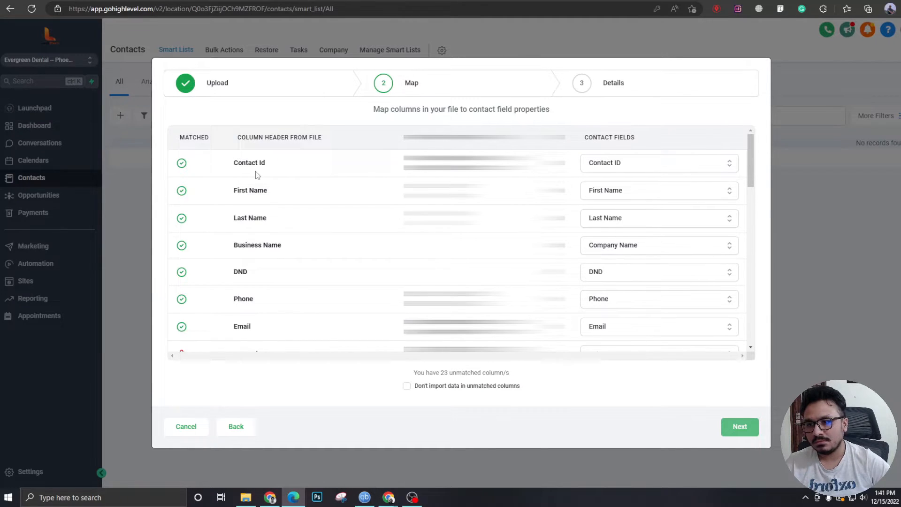
scroll("down", 3)
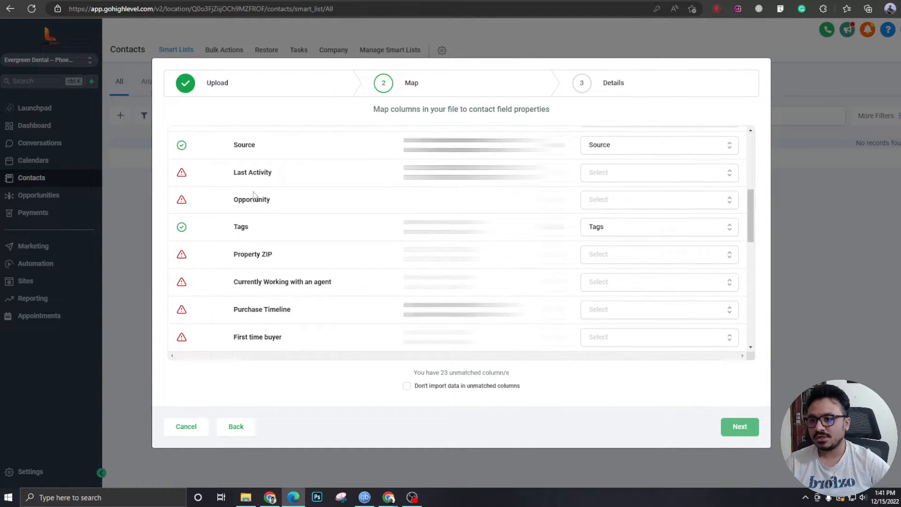
scroll("up", 3)
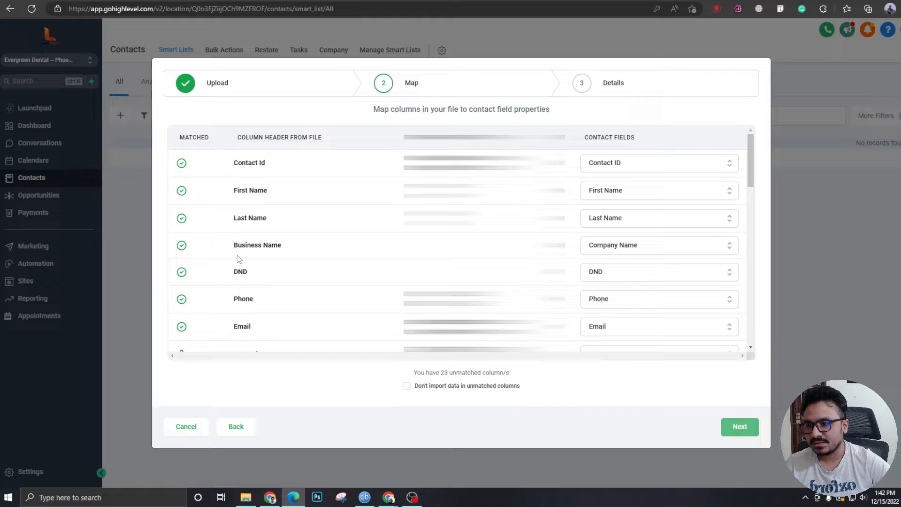
scroll("down", 3)
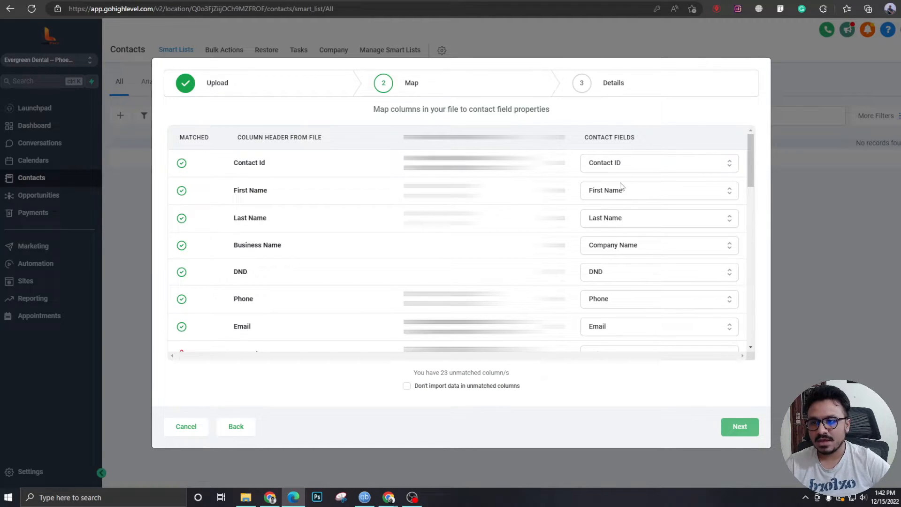
double_click(249, 191)
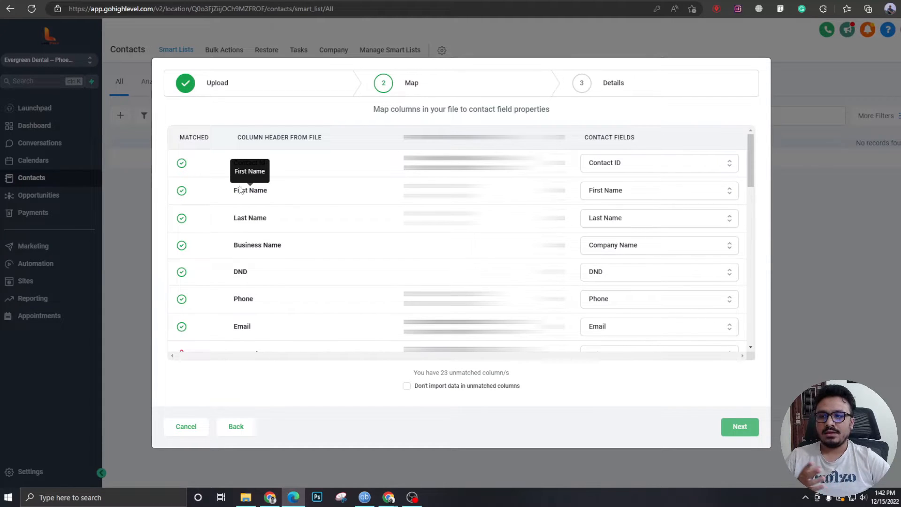
mouse_move(605, 194)
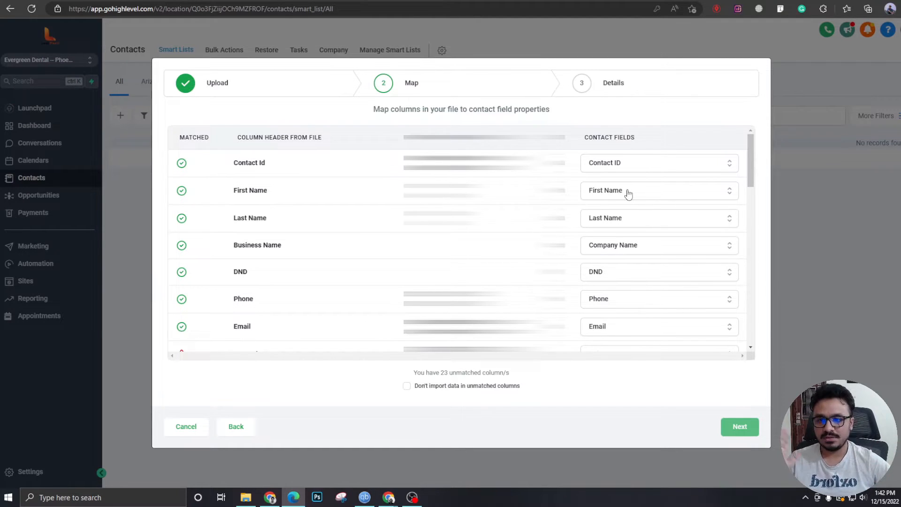
mouse_move(230, 193)
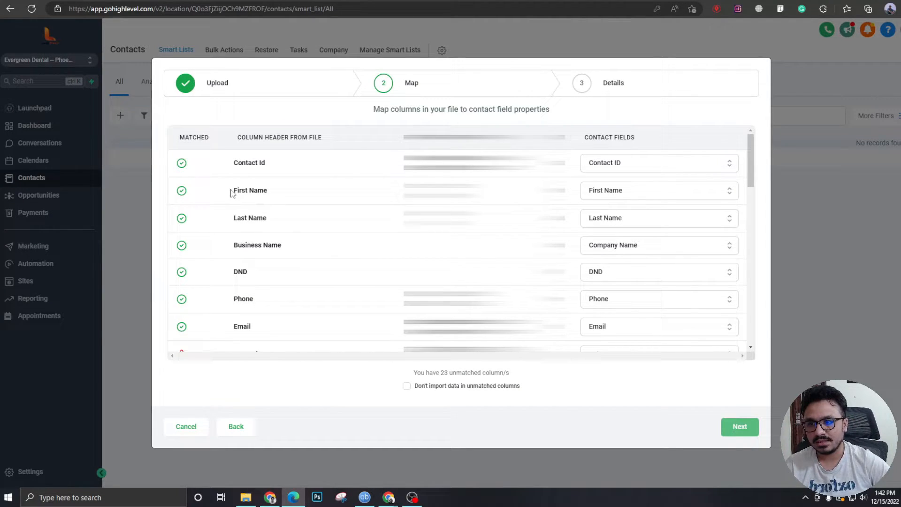
double_click(250, 191)
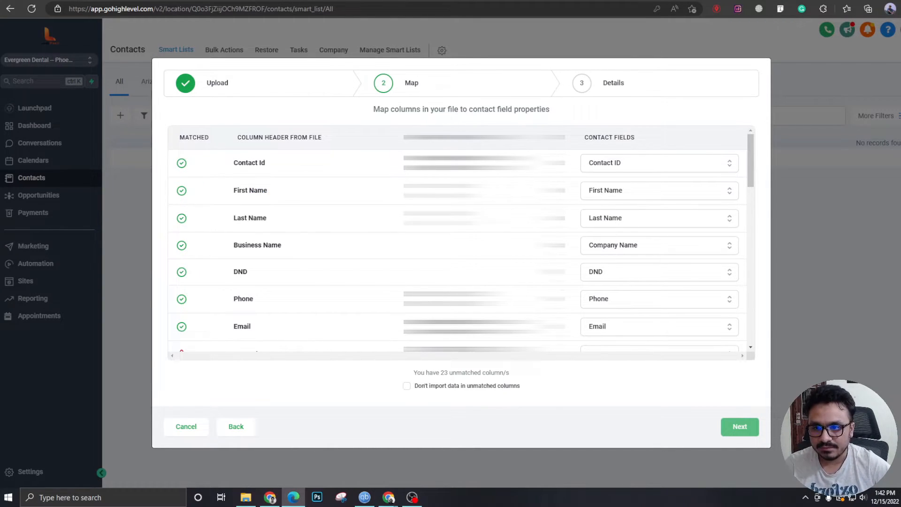
double_click(250, 218)
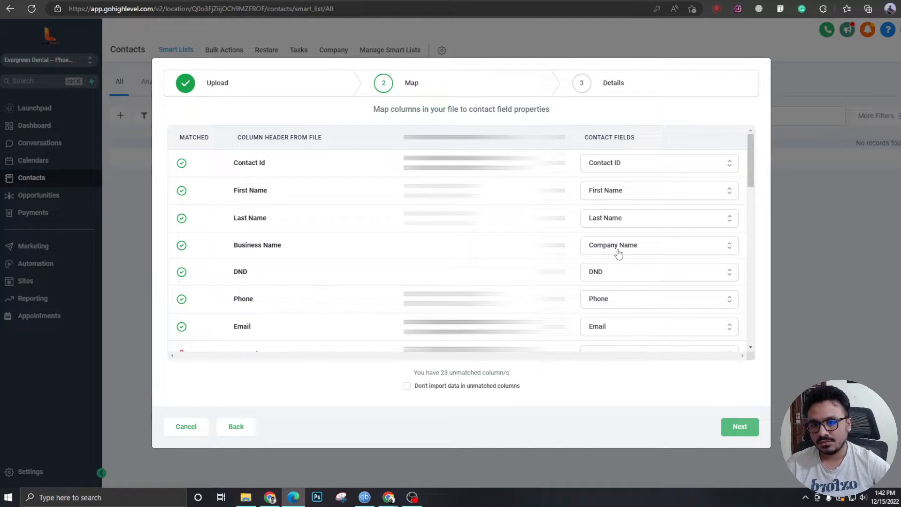
mouse_move(242, 232)
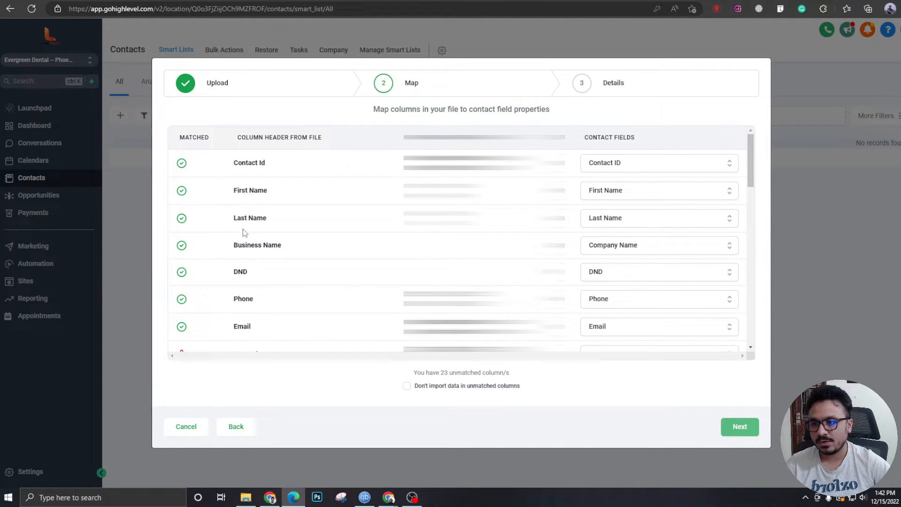
mouse_move(257, 245)
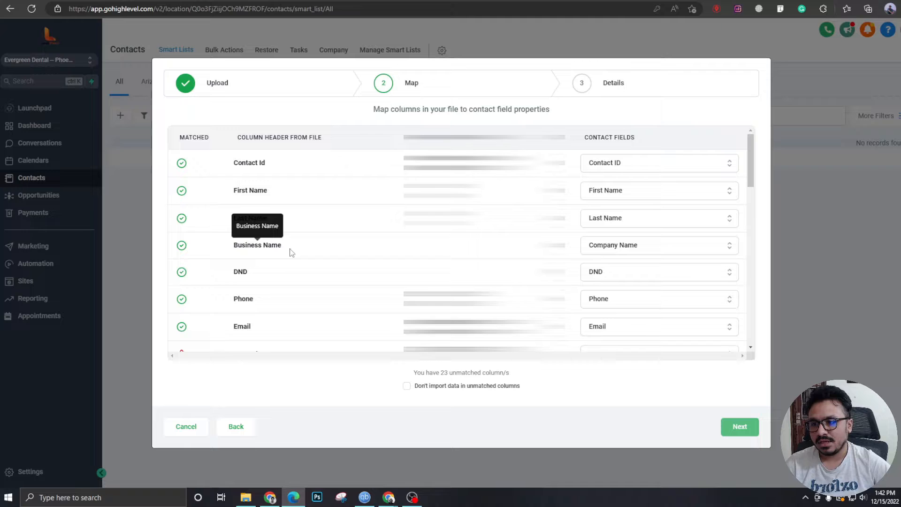
Map the Property ZIP column to the Postal Code contact field, dropping unmatched columns to 22
scroll("down", 3)
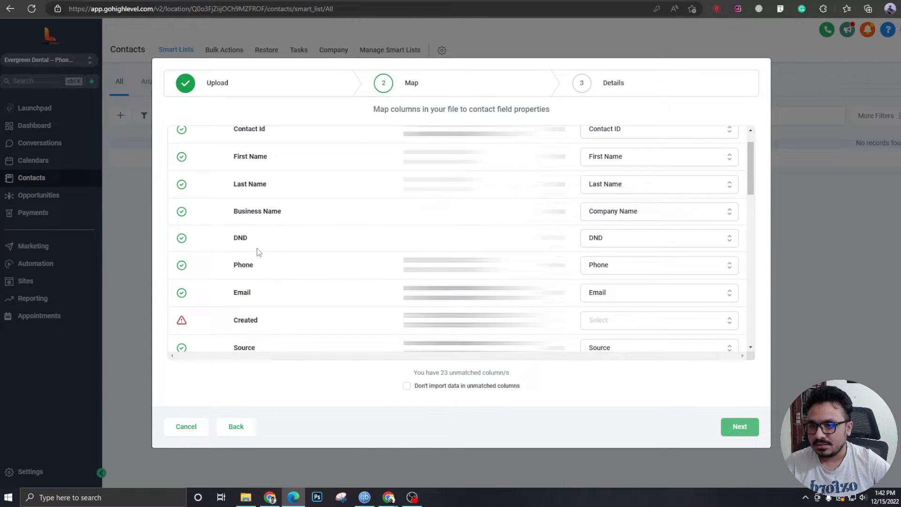
scroll("down", 3)
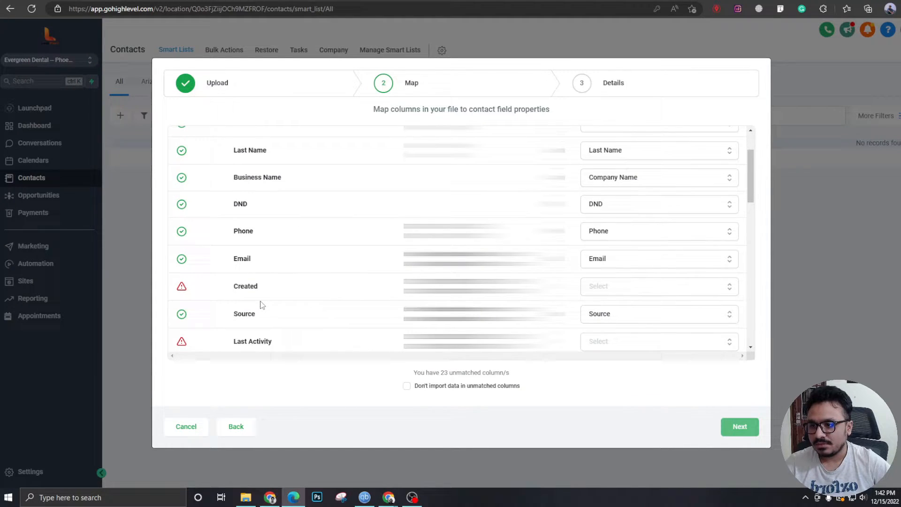
scroll("down", 3)
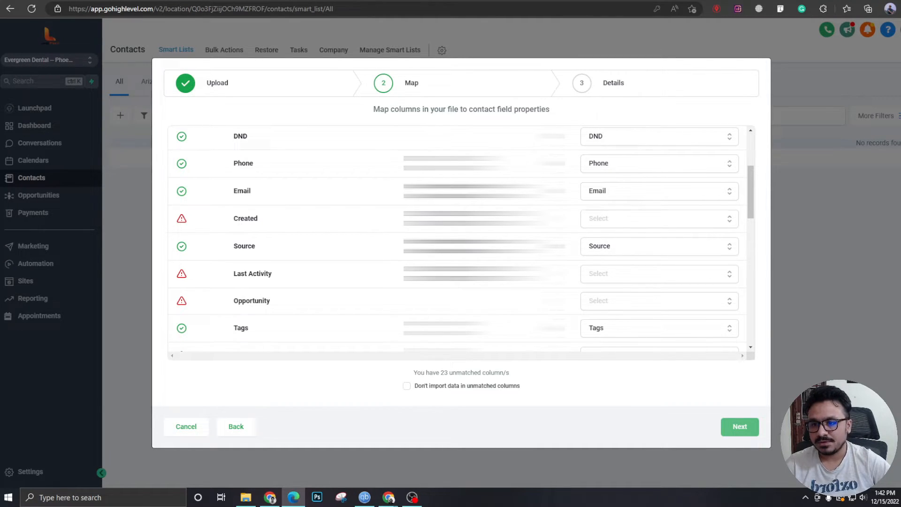
mouse_move(768, 249)
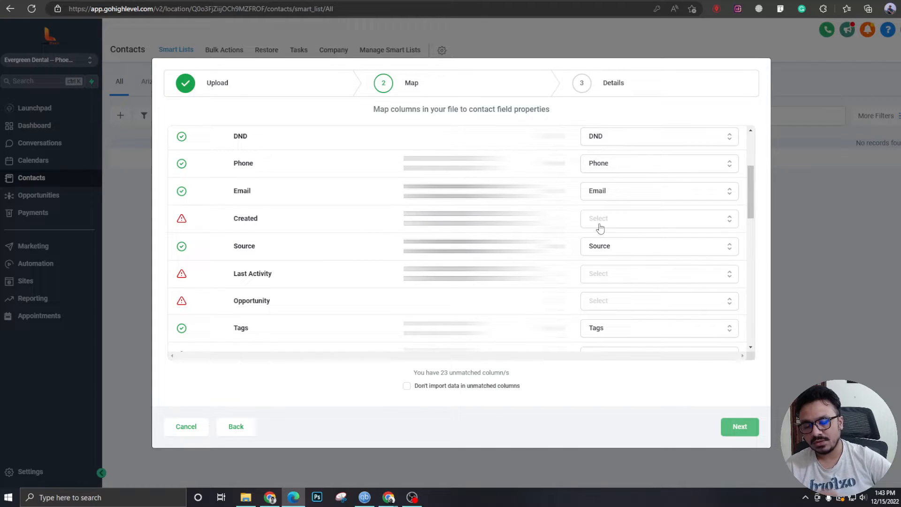
mouse_move(597, 225)
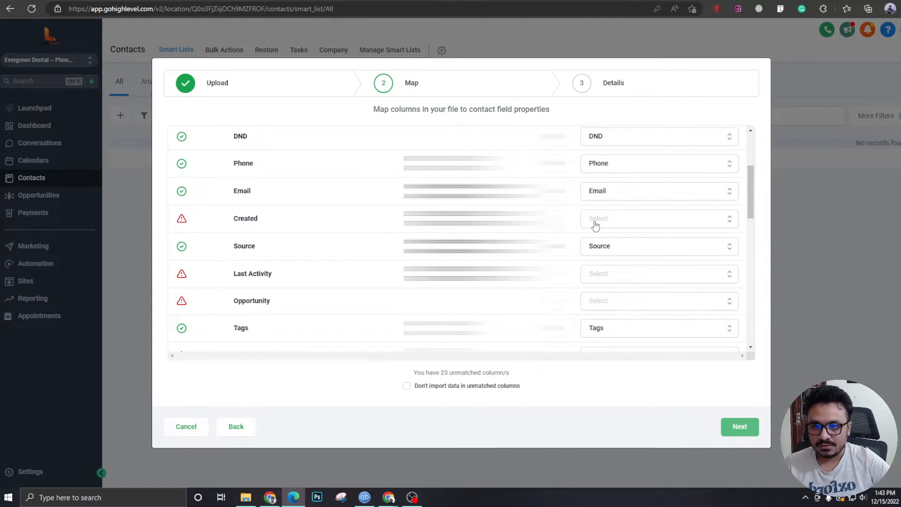
double_click(245, 218)
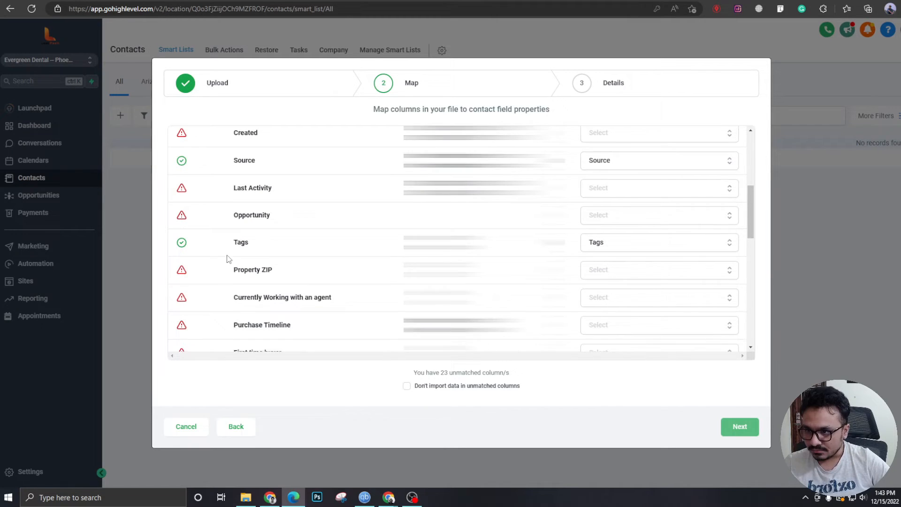
scroll("down", 3)
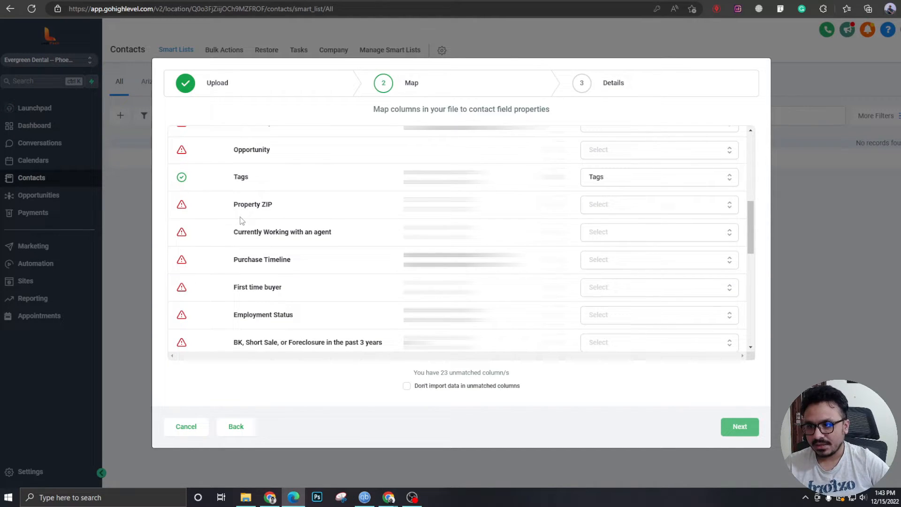
mouse_move(344, 219)
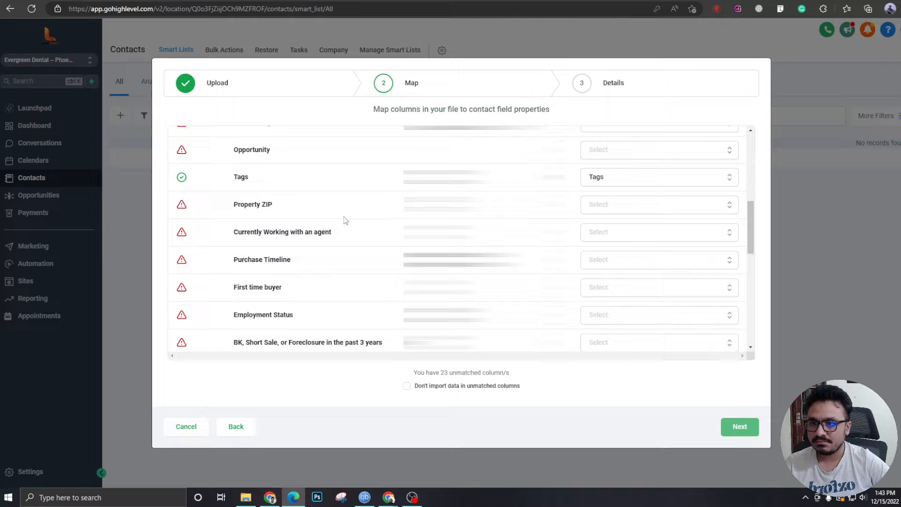
mouse_move(608, 214)
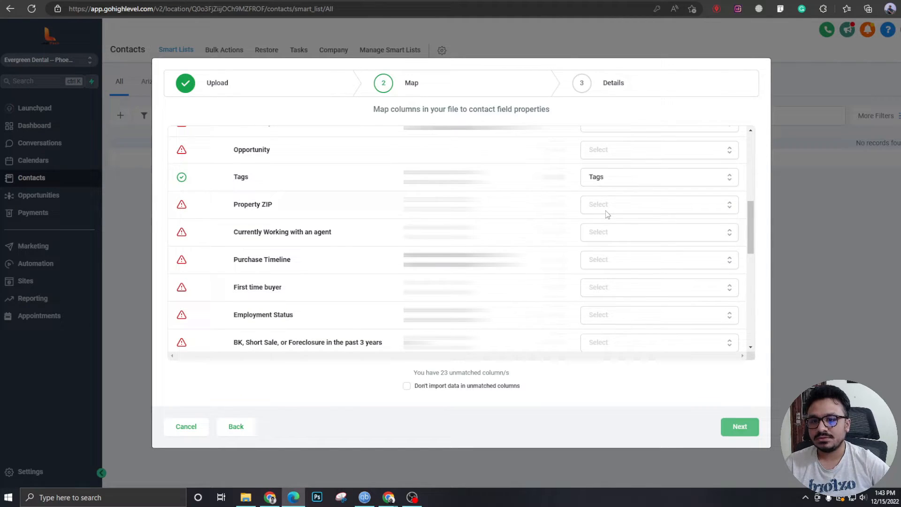
left_click(658, 204)
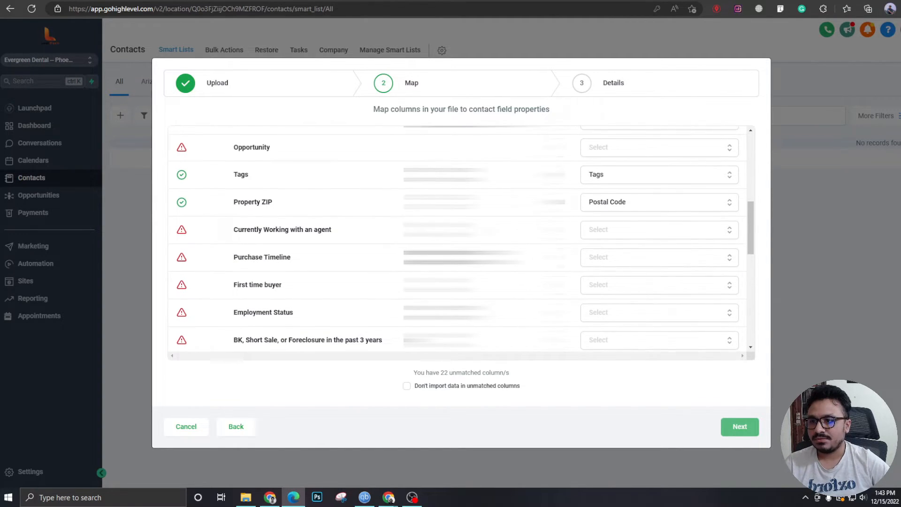
Set the import to skip data from the 22 unmatched columns
scroll("down", 3)
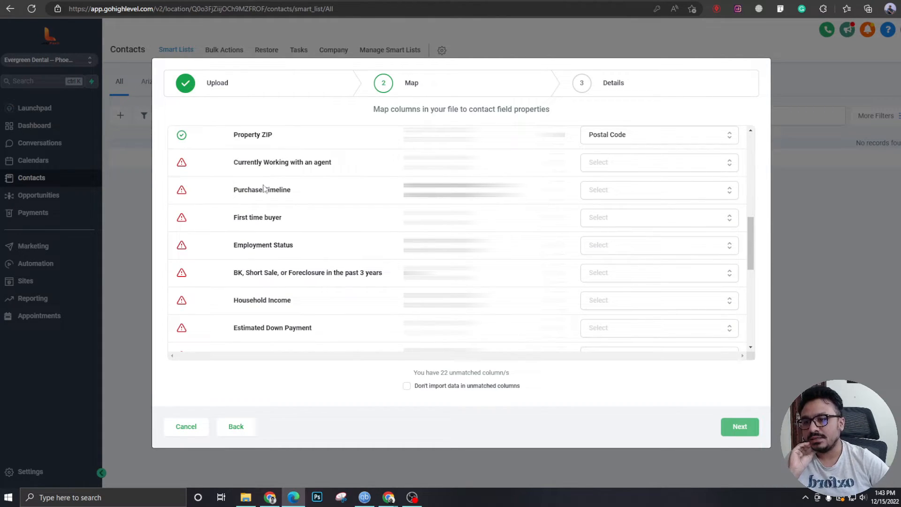
scroll("up", 3)
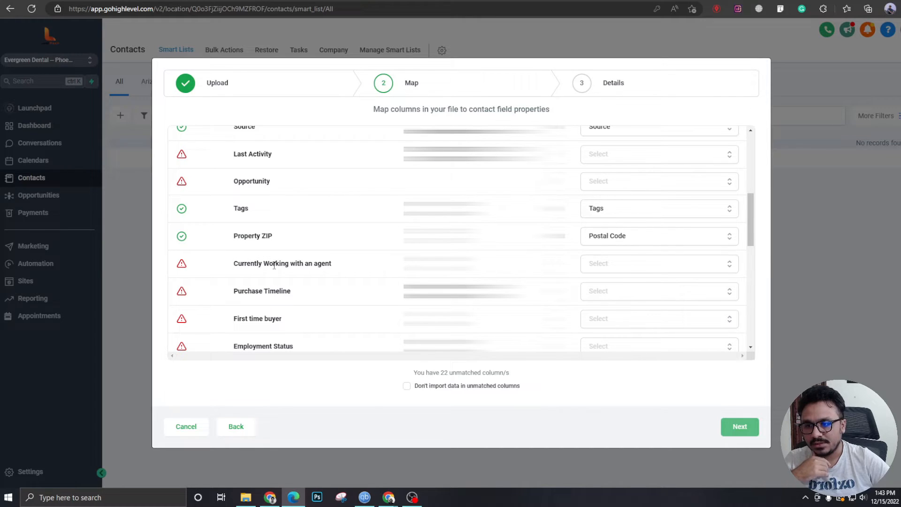
mouse_move(648, 268)
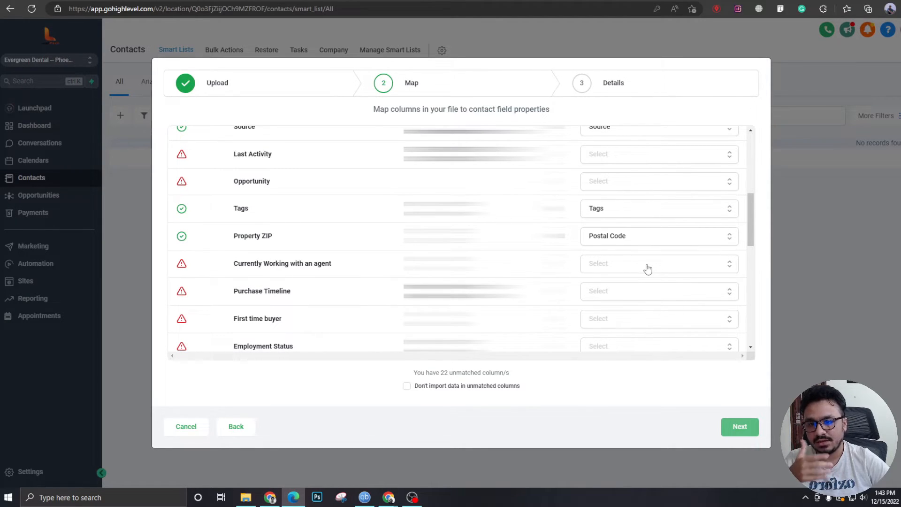
scroll("down", 3)
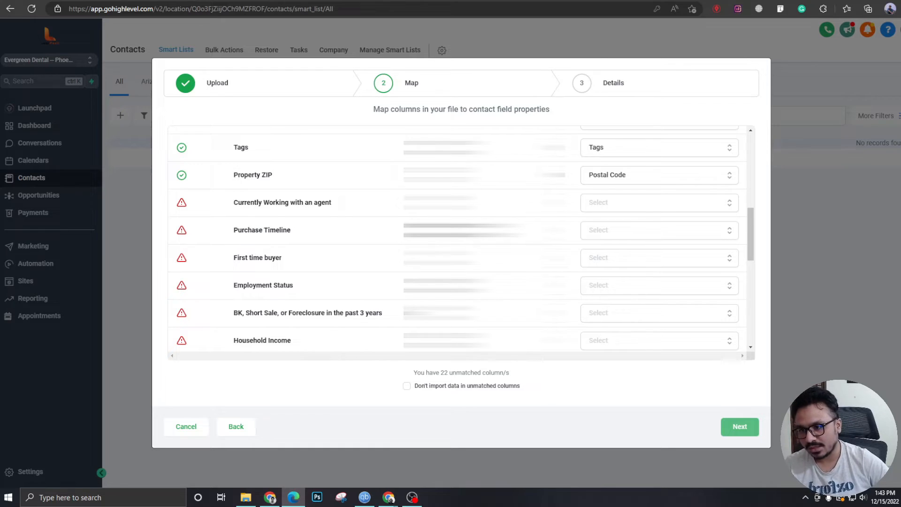
scroll("down", 3)
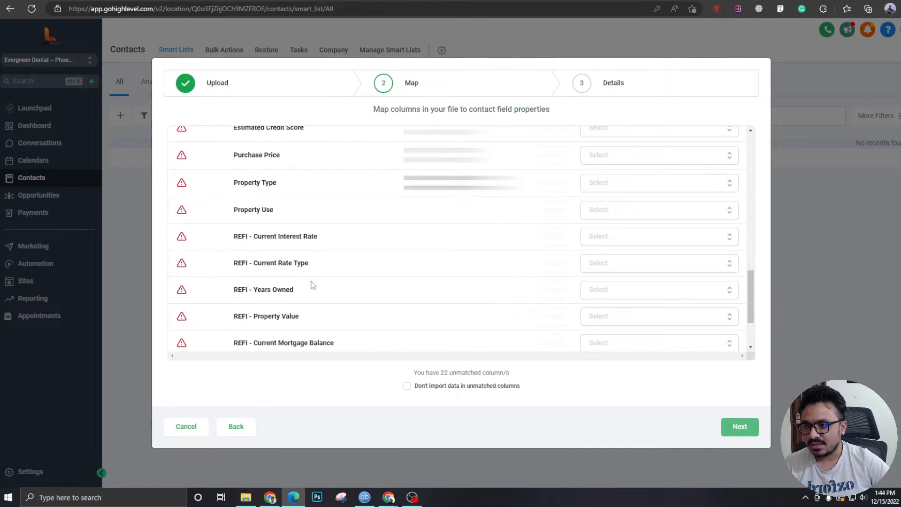
scroll("down", 3)
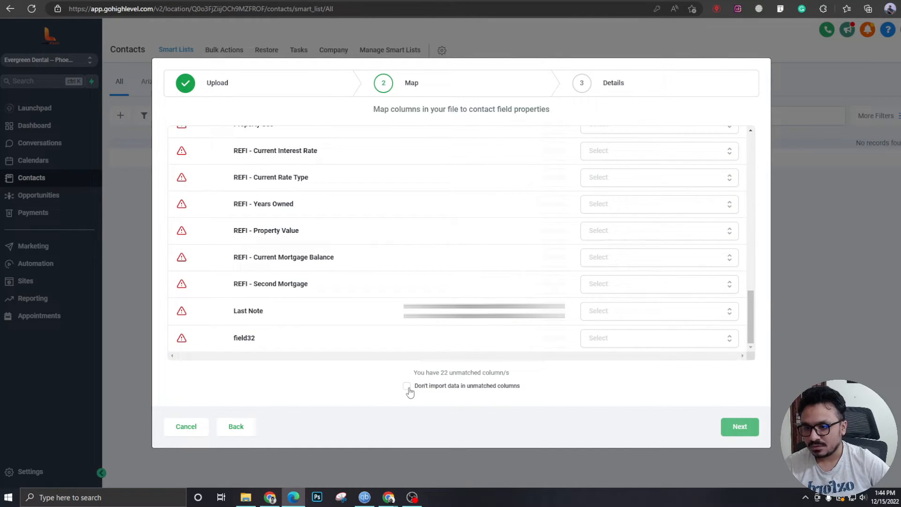
left_click(406, 386)
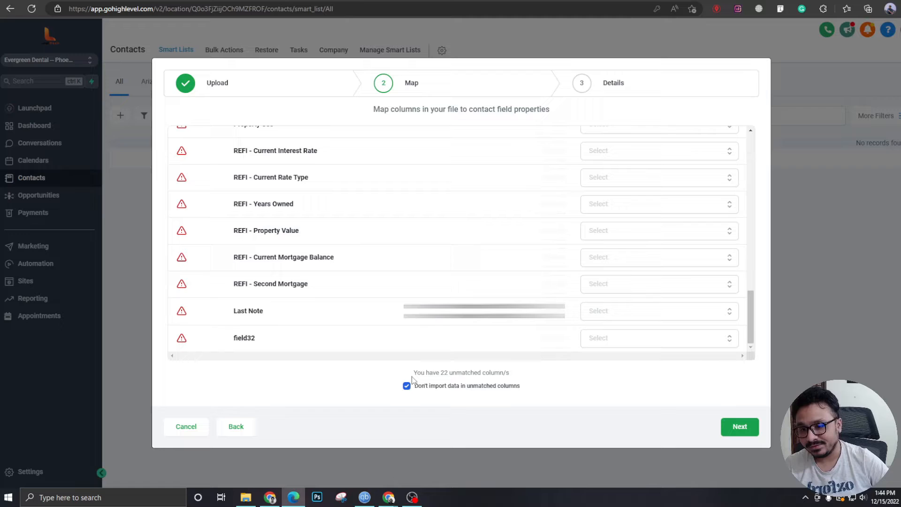
Proceed to the final import details step
left_click(739, 426)
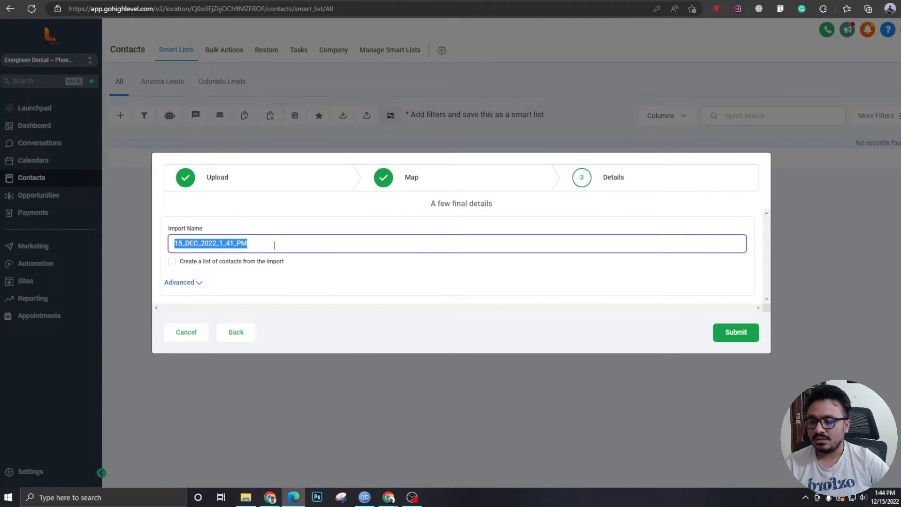
mouse_move(315, 238)
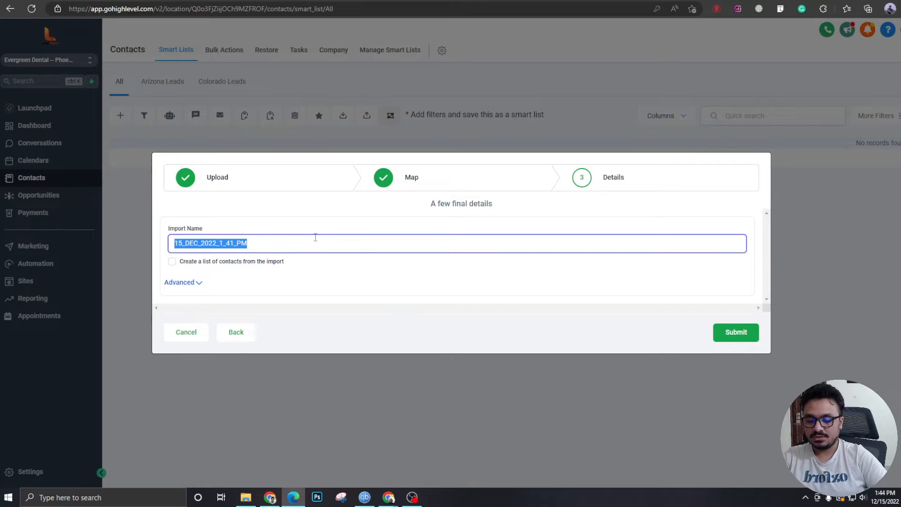
Name the import import_15_dec_2022 and expand the Advanced options
type("import_15_dec_2022")
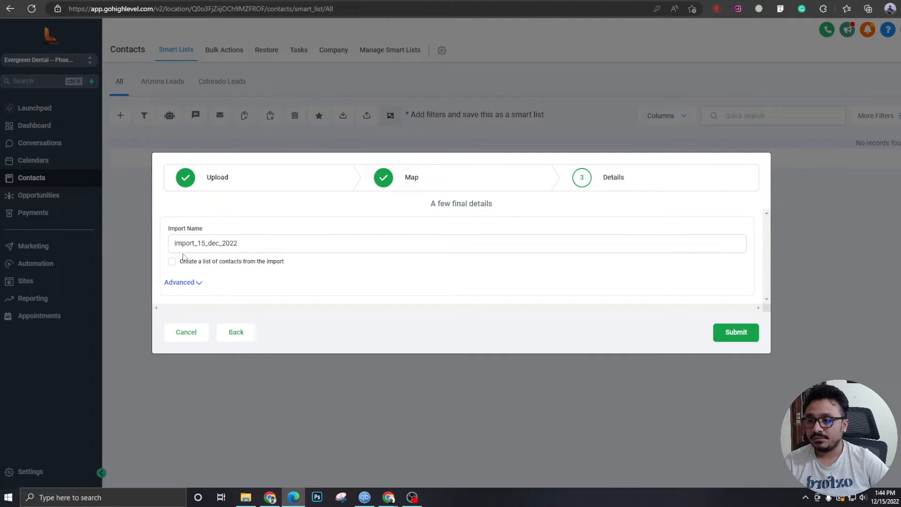
left_click(179, 282)
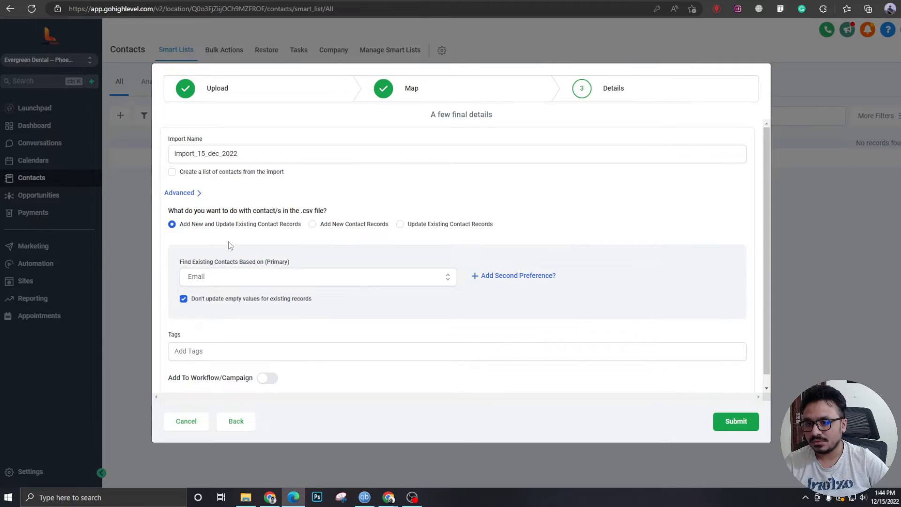
mouse_move(267, 265)
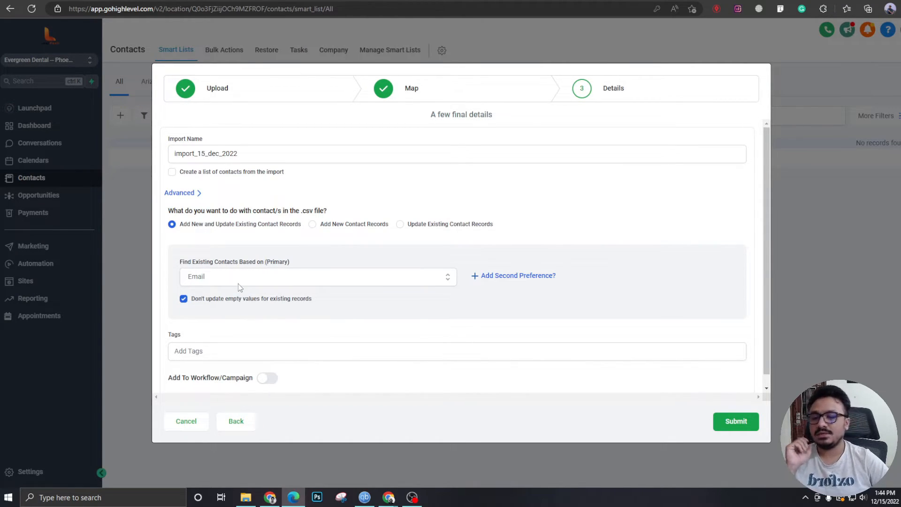
mouse_move(303, 320)
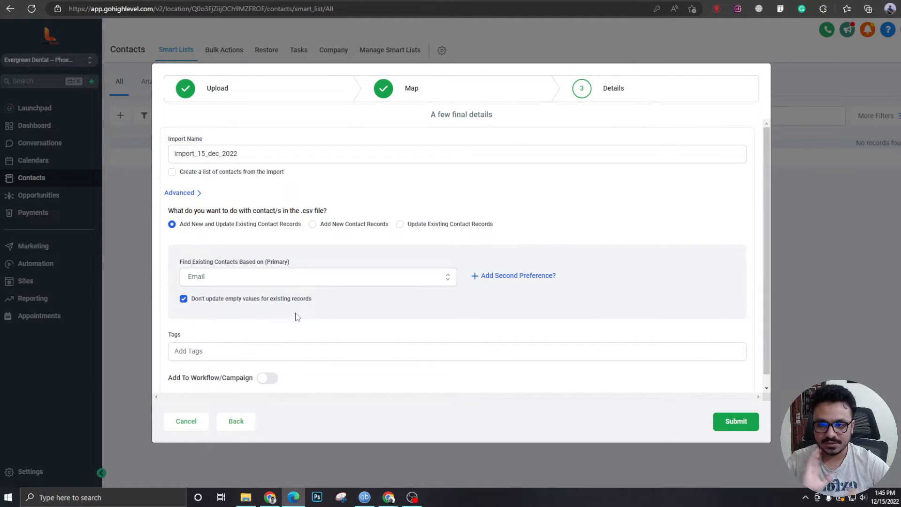
mouse_move(283, 290)
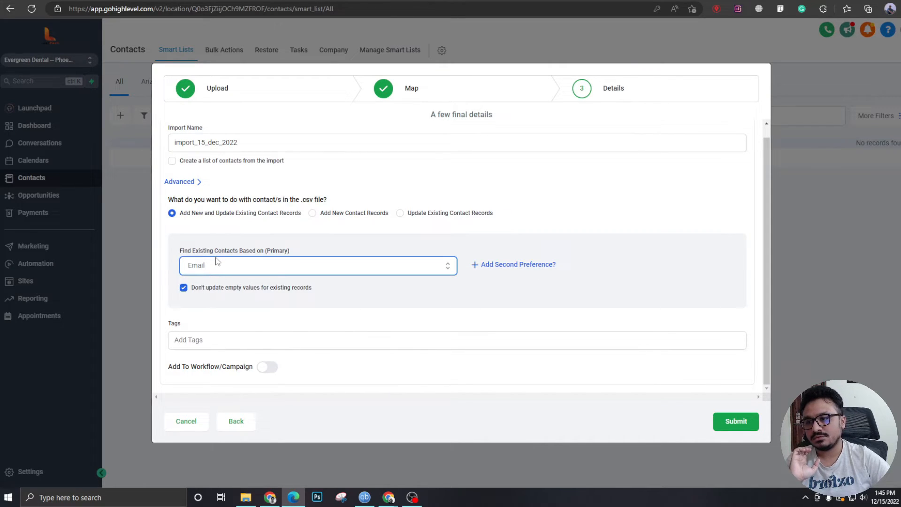
Confirm existing contacts are matched by Email with add-and-update behaviour kept
left_click(316, 264)
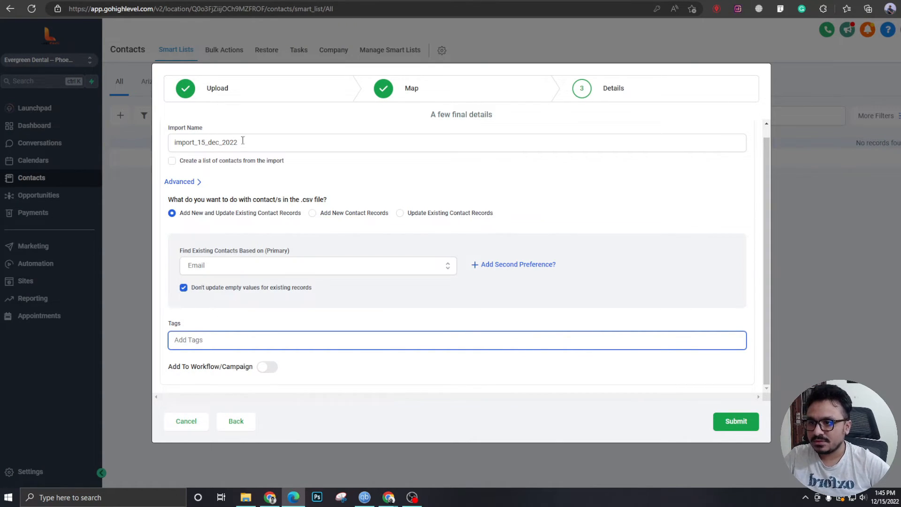
Tag the imported contacts import_15_dec_2022 and review the Add To Workflow/Campaign choices
type("import_15_dec_2022")
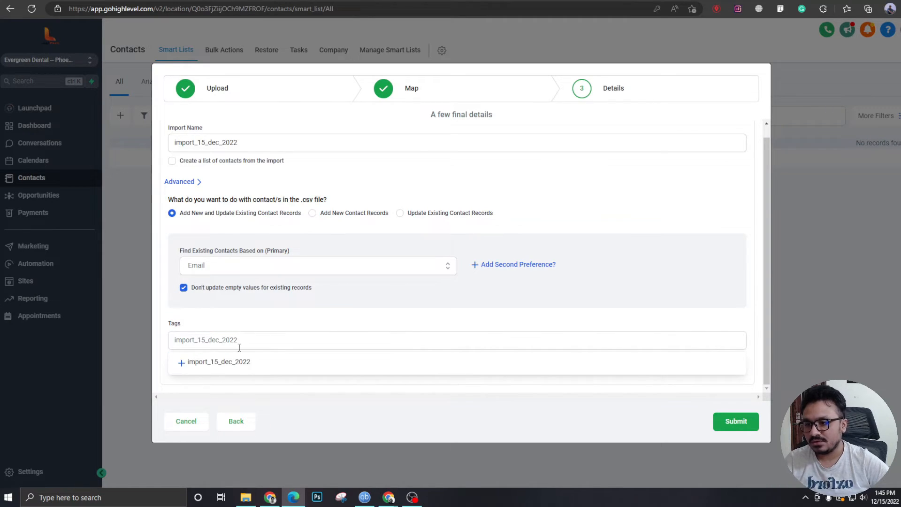
left_click(219, 361)
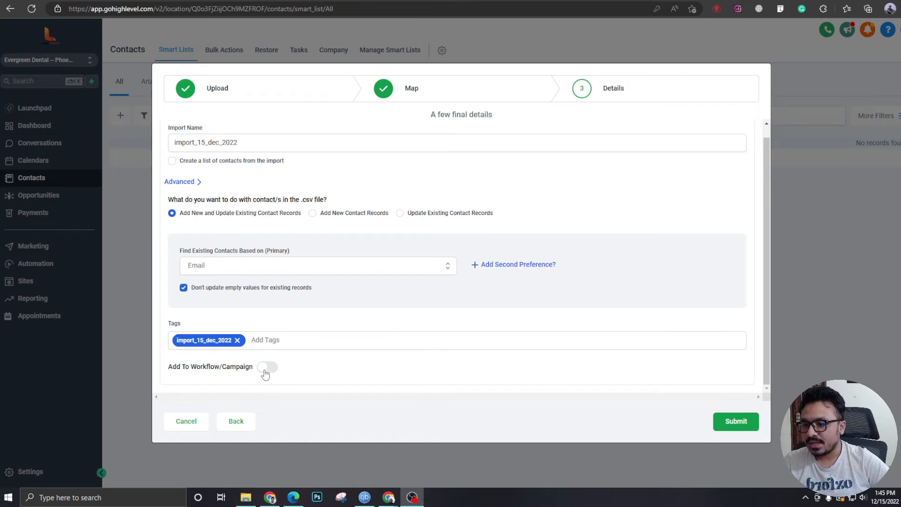
left_click(267, 368)
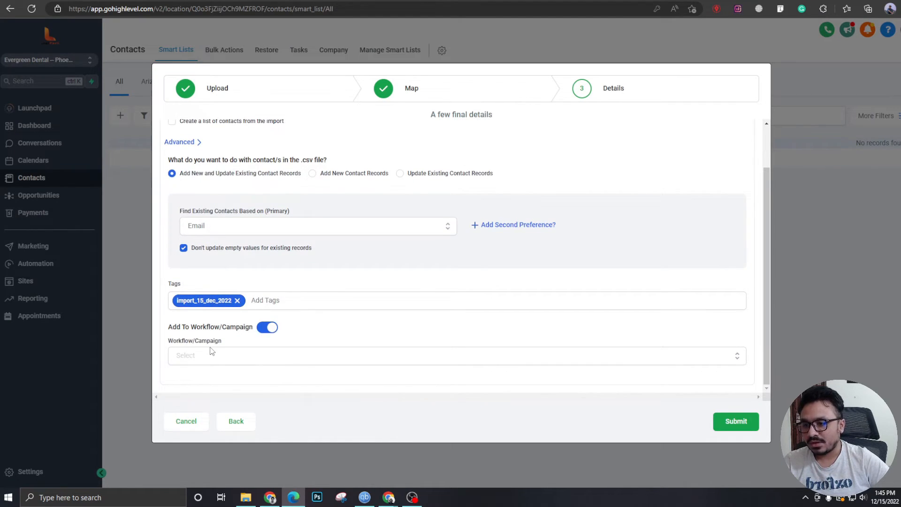
mouse_move(194, 359)
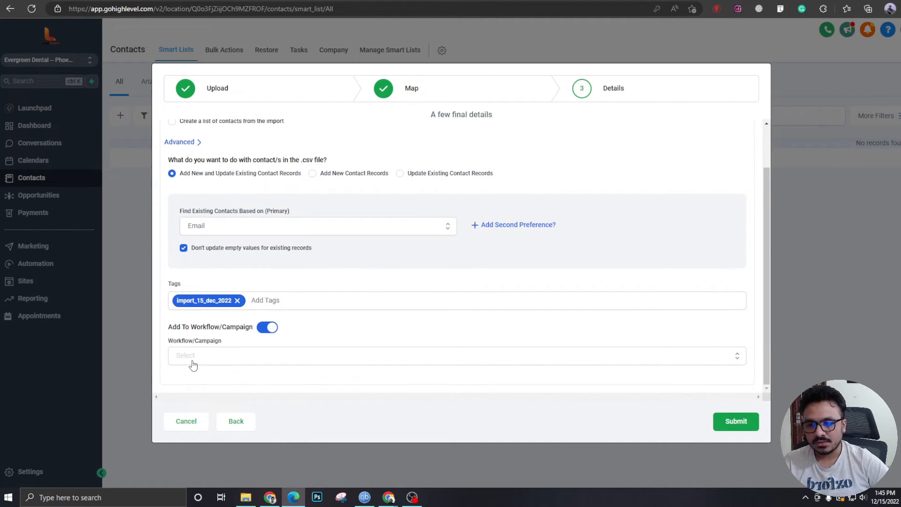
left_click(456, 355)
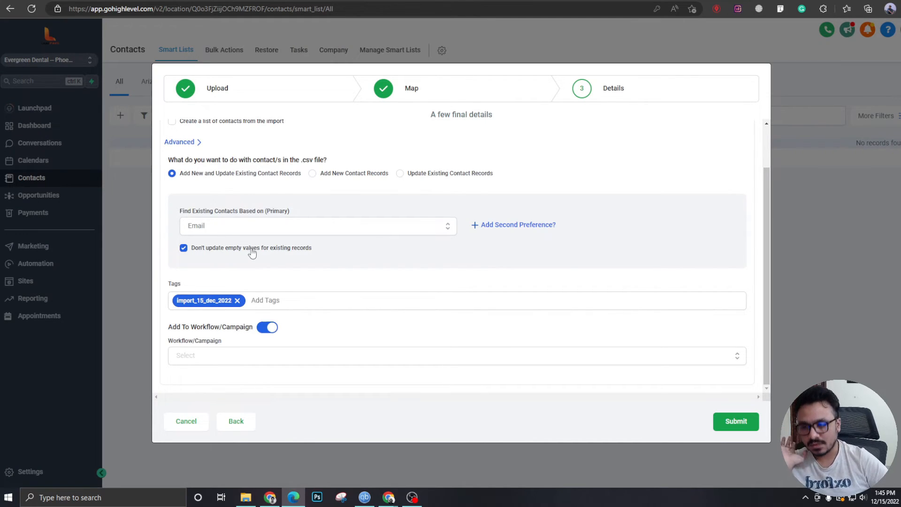
left_click(456, 355)
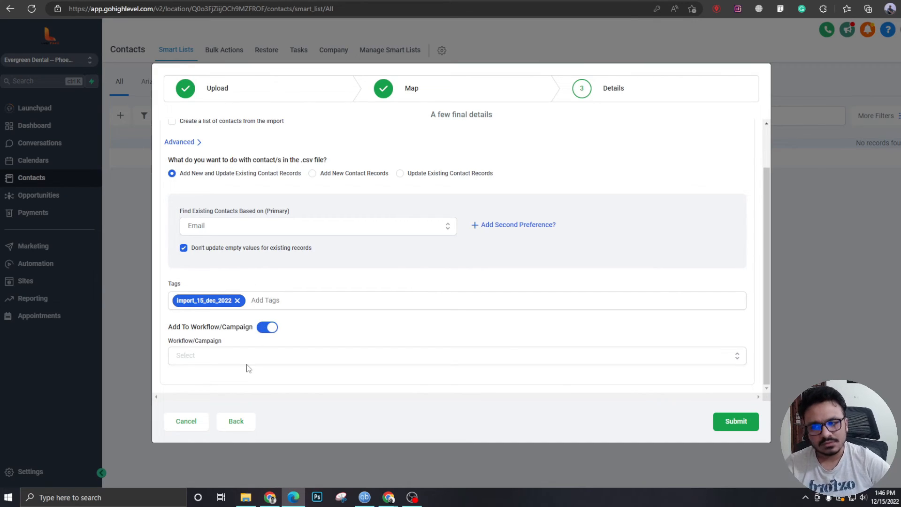
left_click(457, 355)
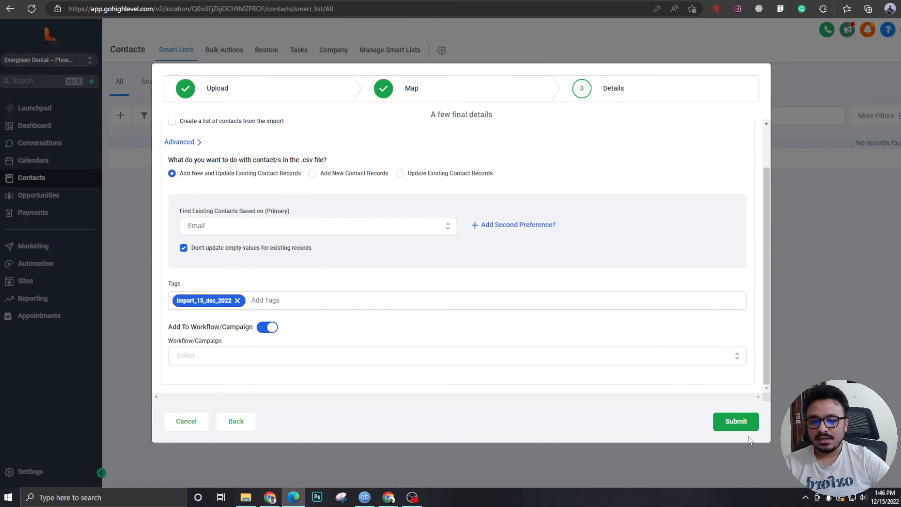
Submit the contact import and dismiss the 'Your File is being Processed' confirmation
left_click(736, 421)
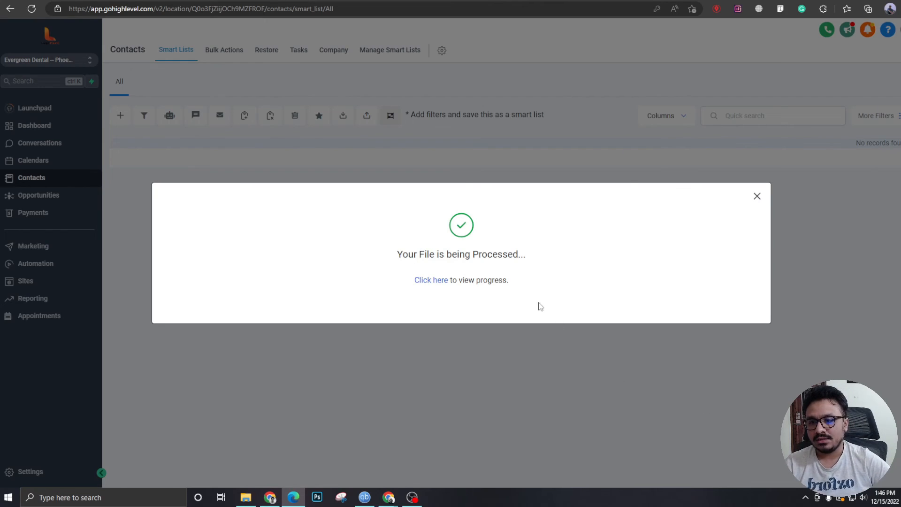
left_click(757, 196)
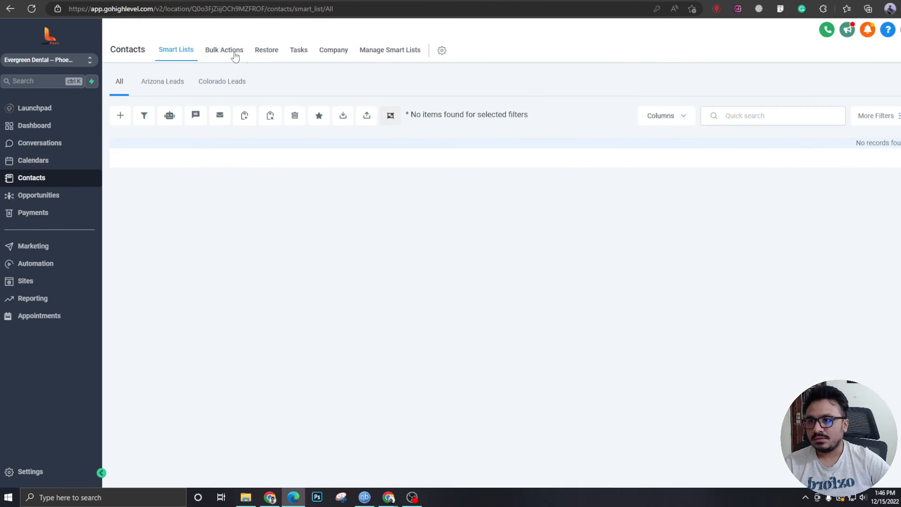
View the Bulk Actions log listing import_15_dec_2022 as a completed Bulk Import
left_click(225, 50)
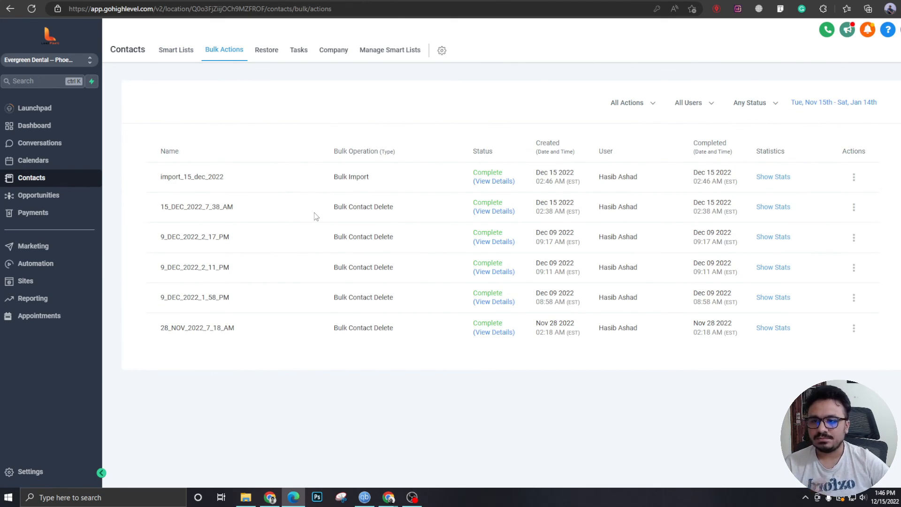
mouse_move(444, 211)
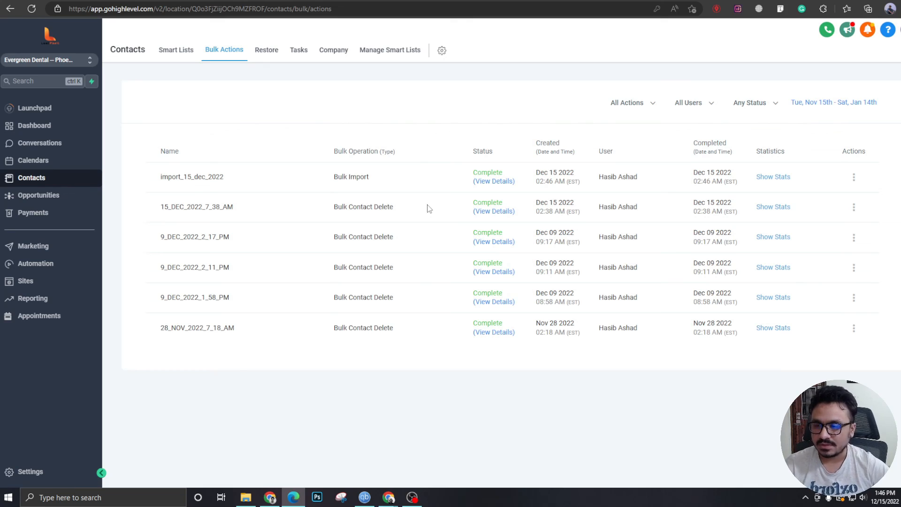
mouse_move(421, 200)
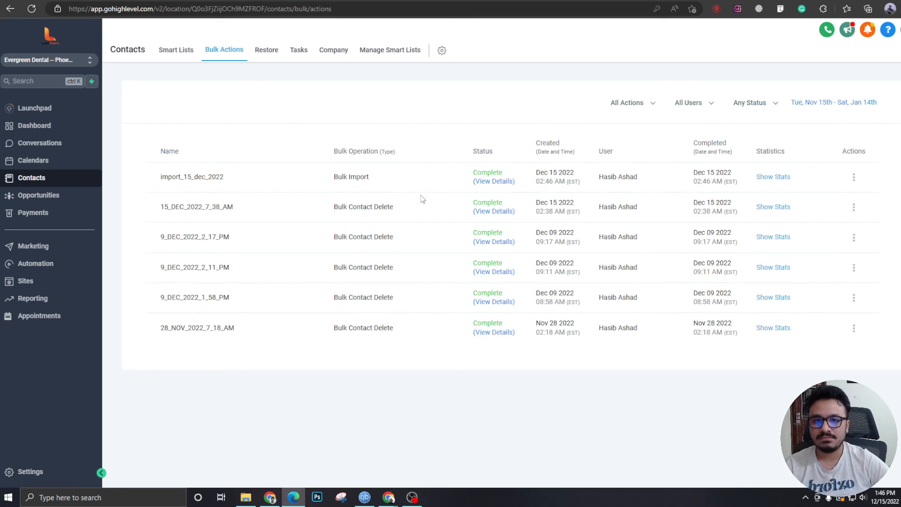